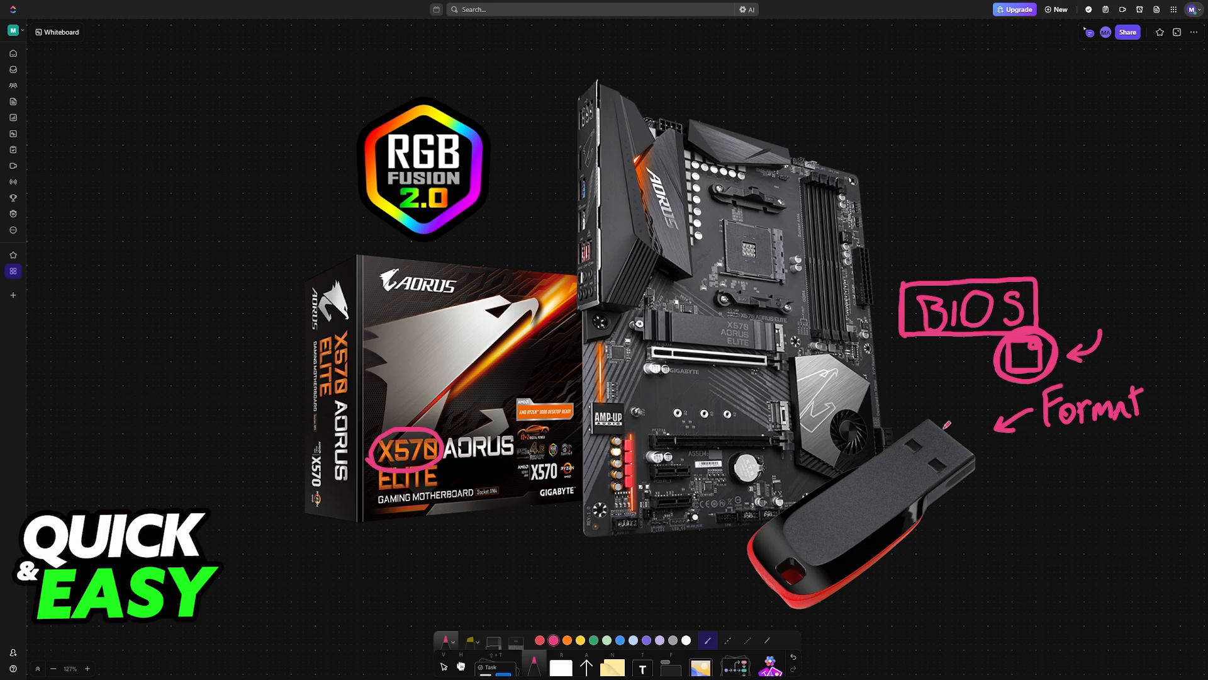
Step: Switch to the Gigabyte X570 AORUS ELITE (rev. 1.0) product page tab in Chrome
left_click(178, 9)
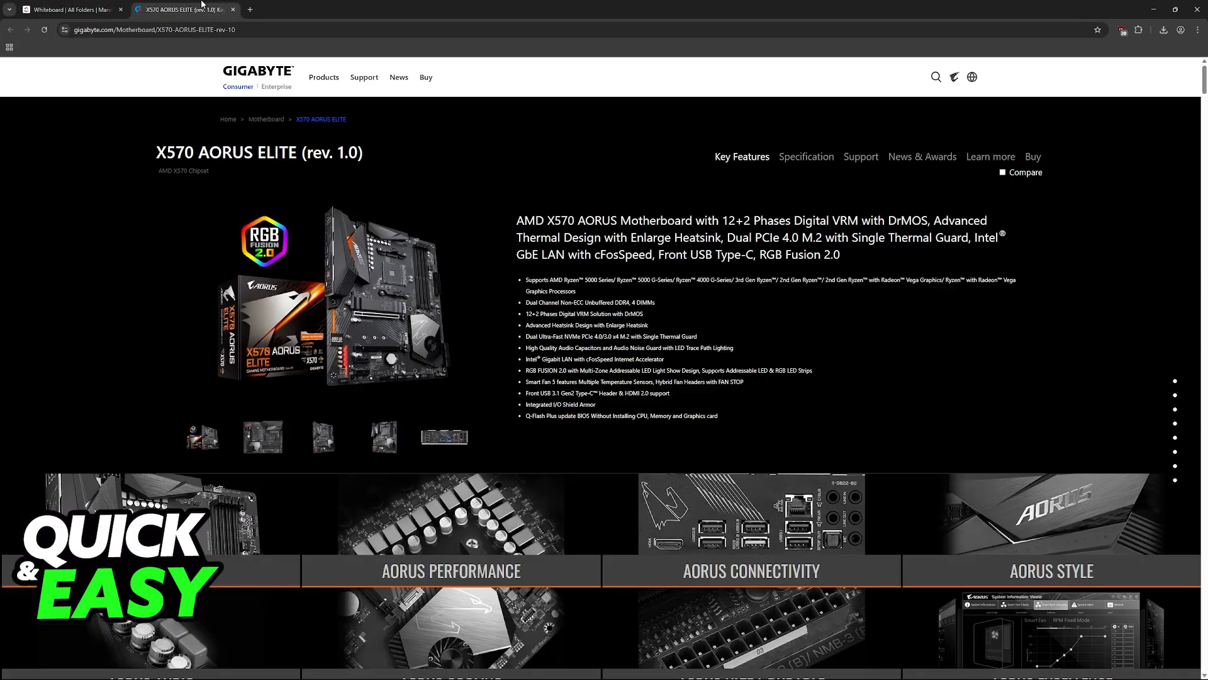
mouse_move(493, 277)
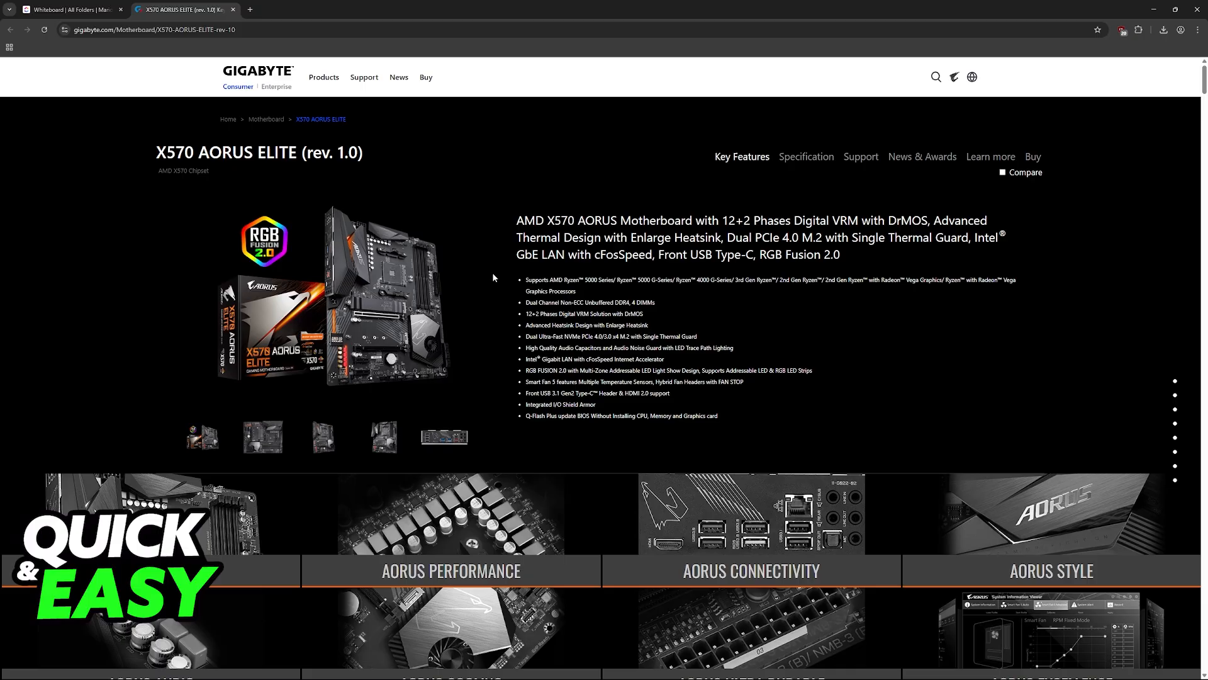
mouse_move(791, 229)
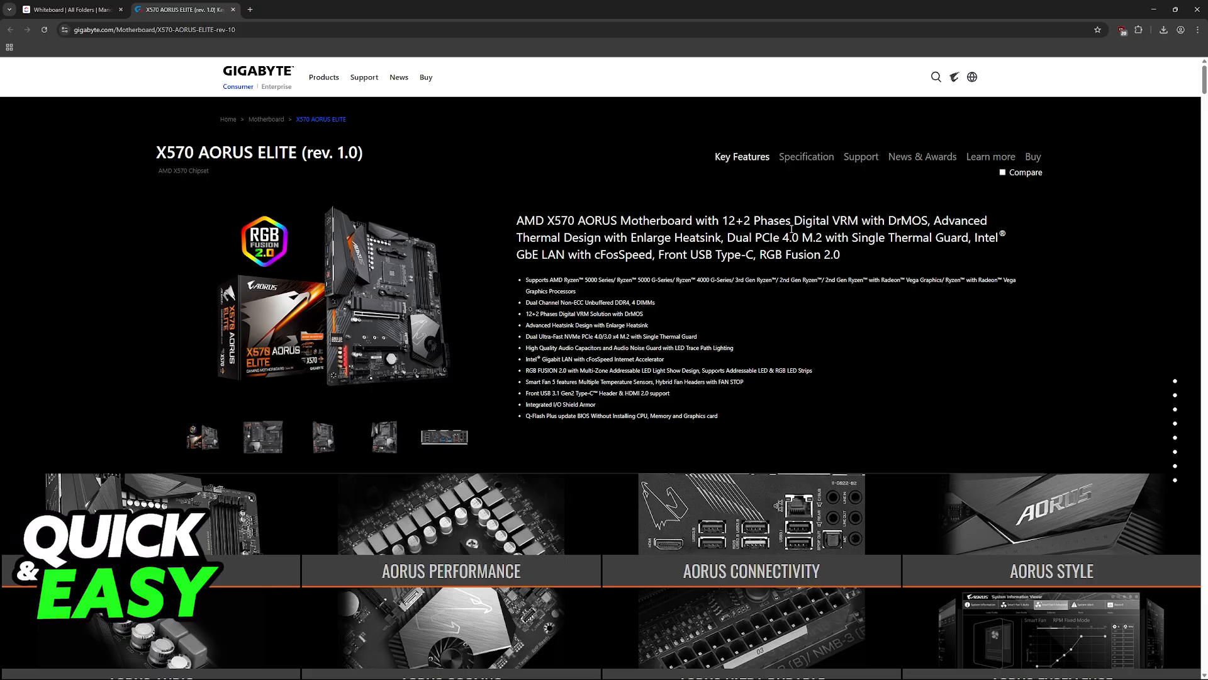
Step: Show the board's Support downloads with the BIOS list expanded (newest F40g), then return to the whiteboard
left_click(861, 156)
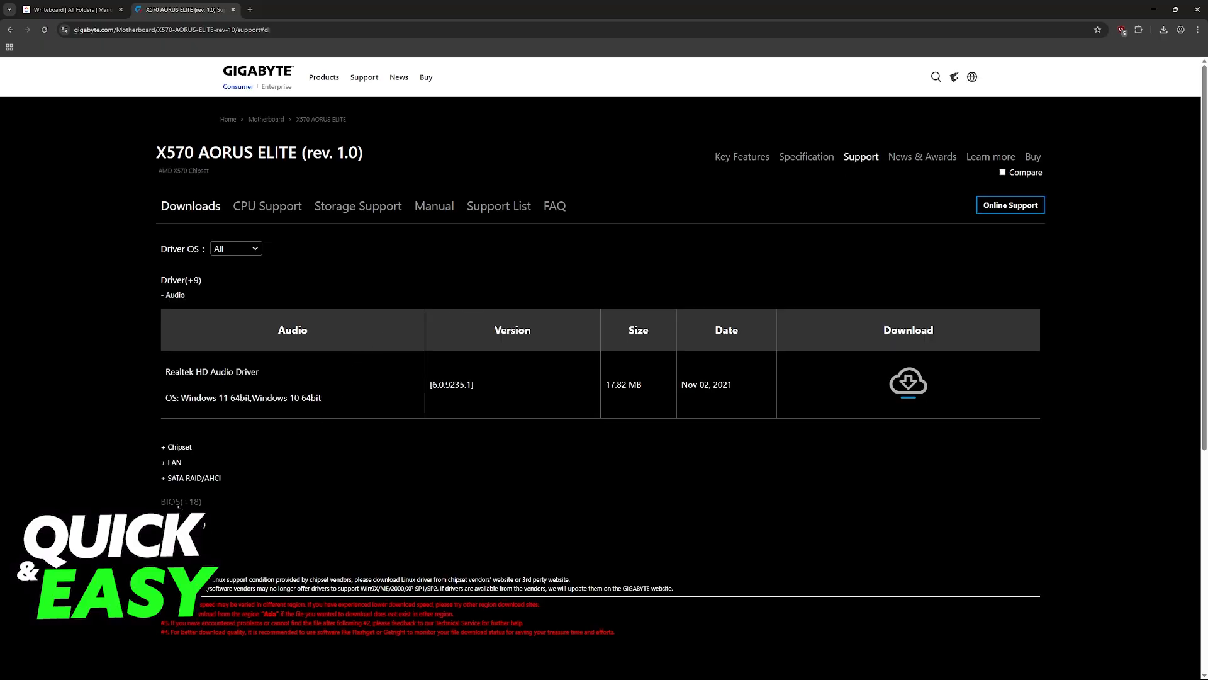
left_click(181, 501)
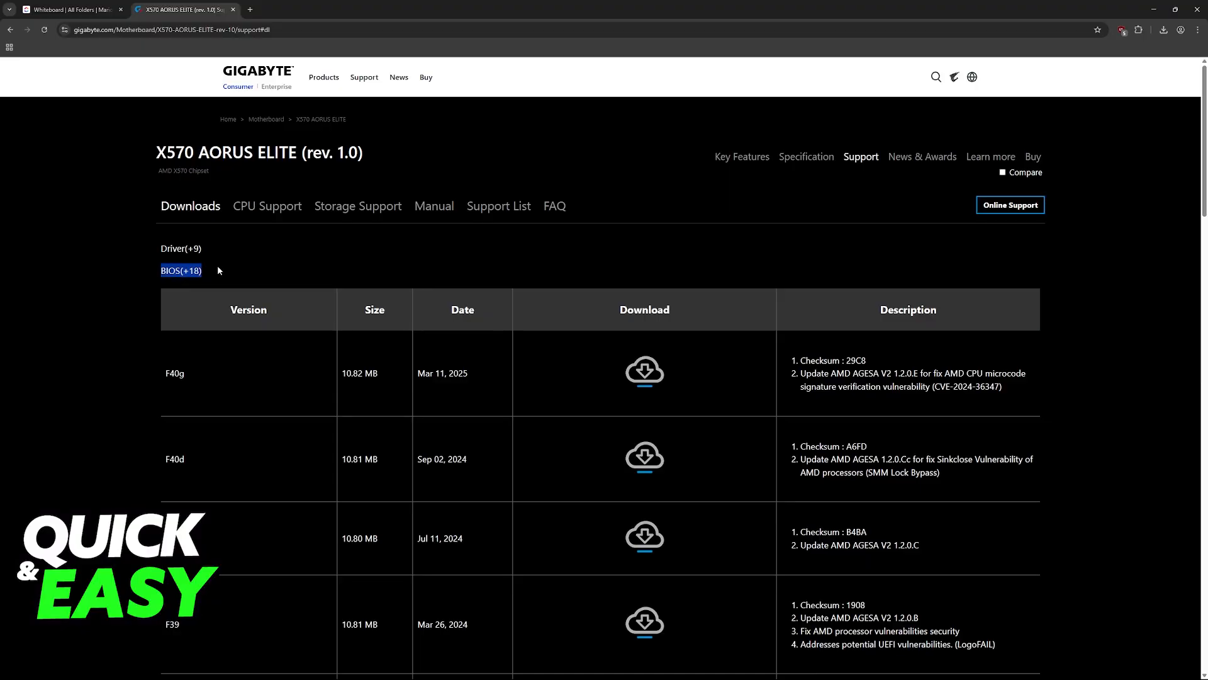
scroll("down", 3)
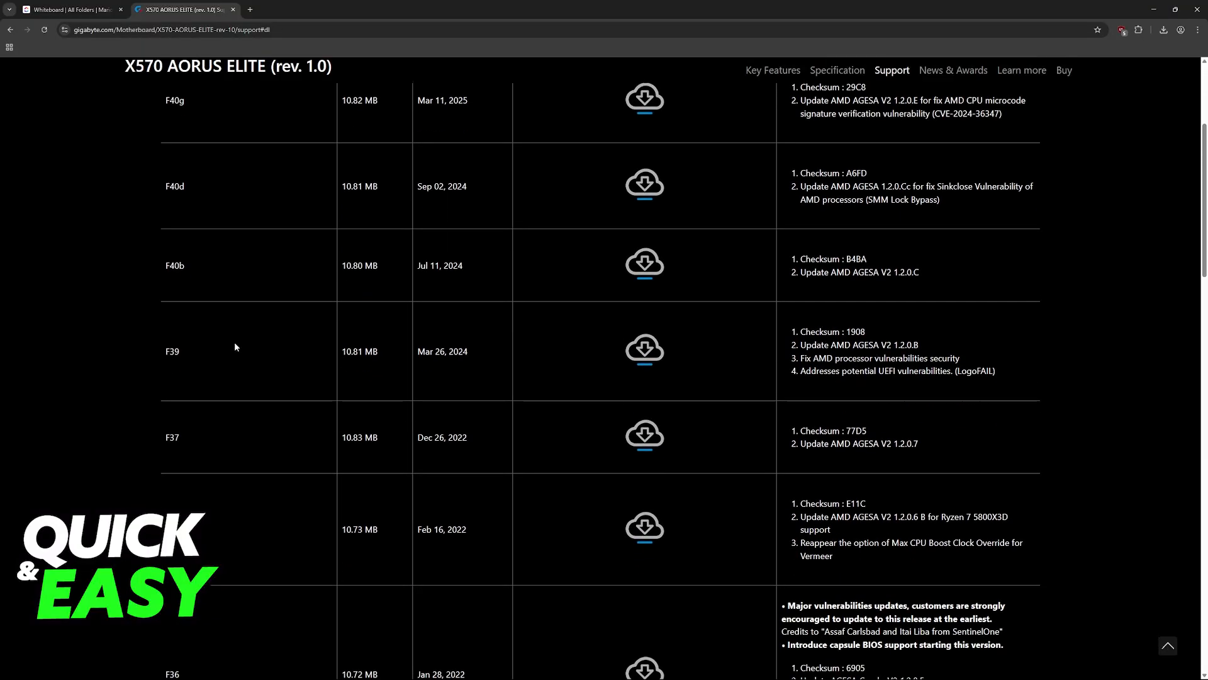
scroll("up", 3)
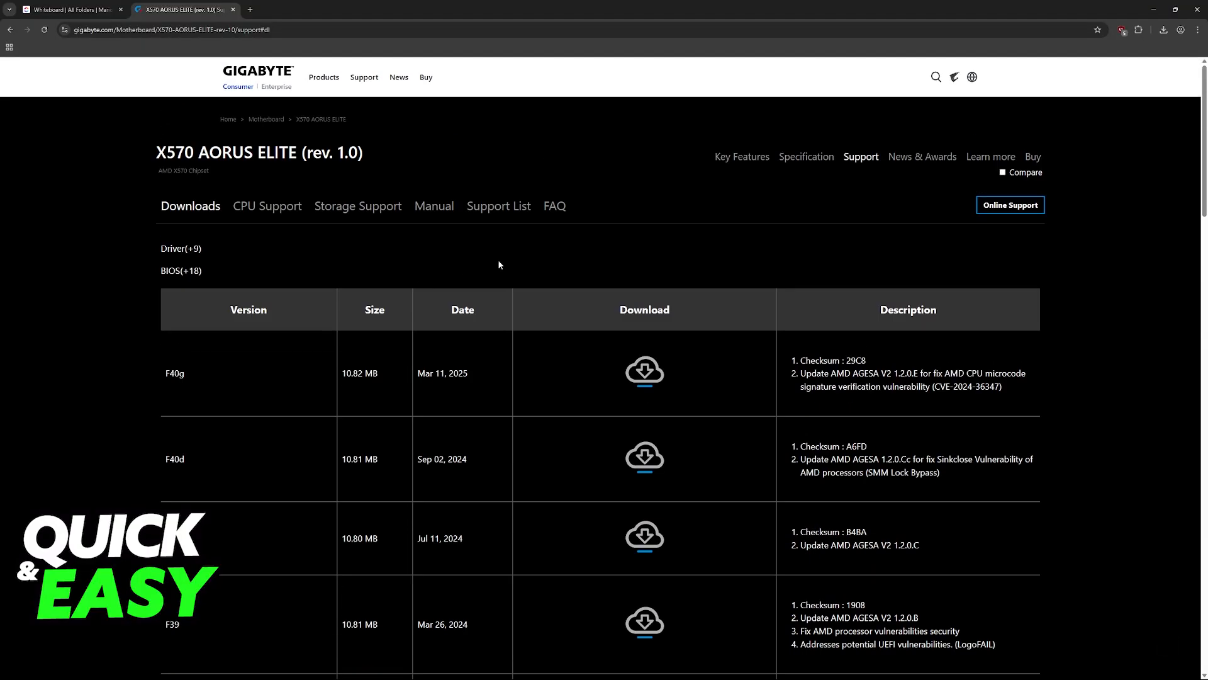
mouse_move(643, 370)
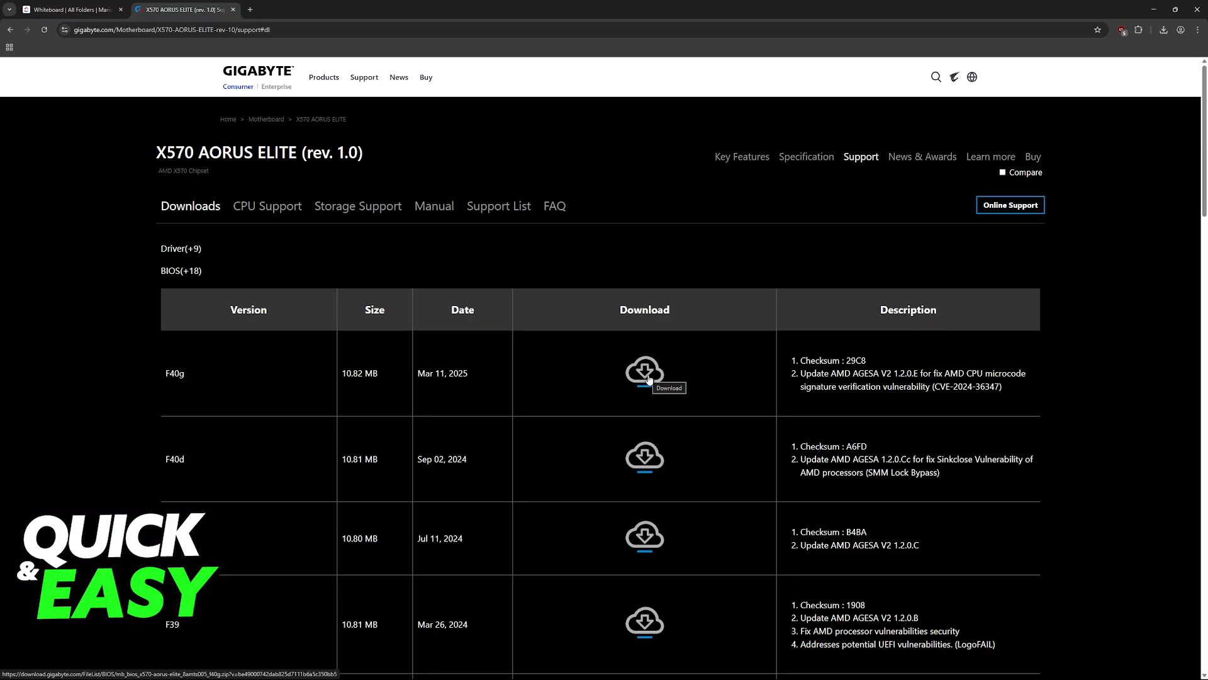
scroll("down", 3)
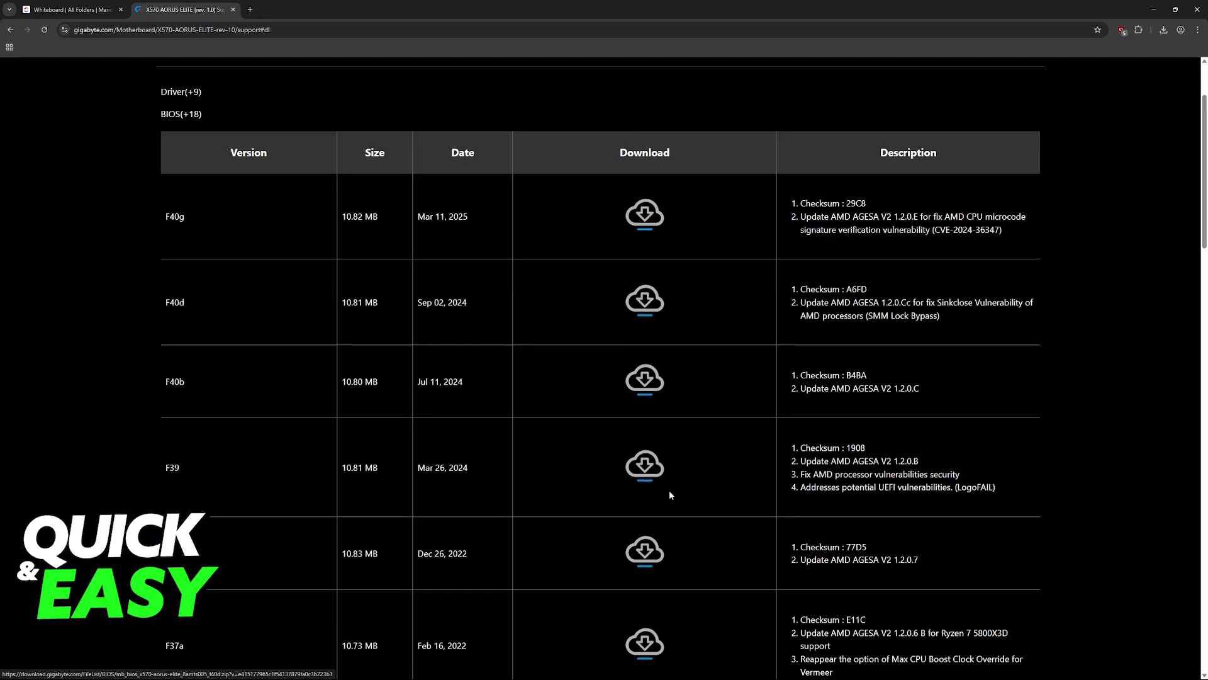
scroll("up", 3)
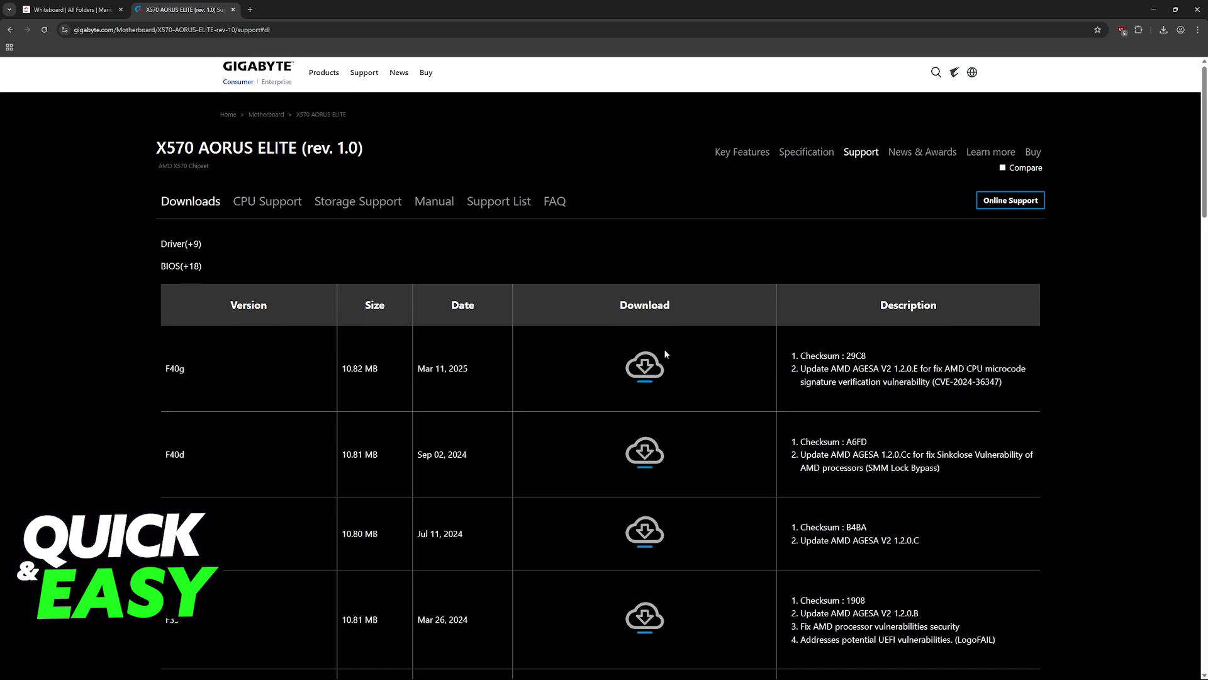
left_click(69, 9)
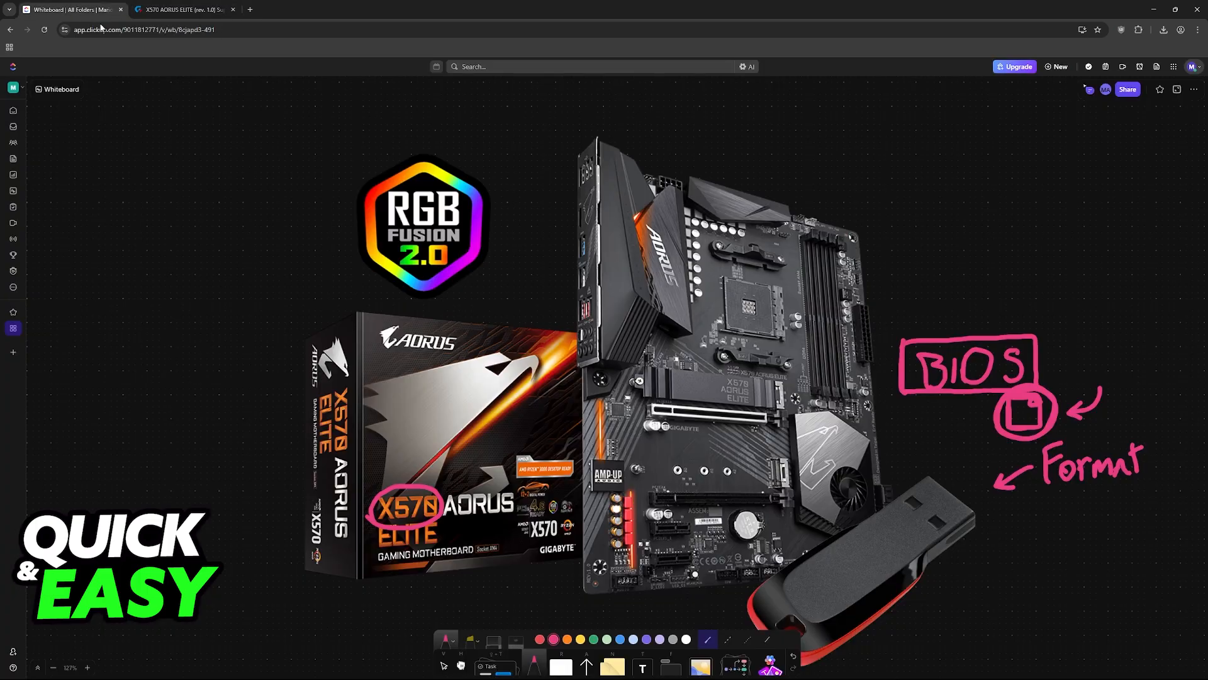
Step: Show the whiteboard full screen and advance to the BIOS Advanced Mode screenshot with Q-Flash circled
key("F11")
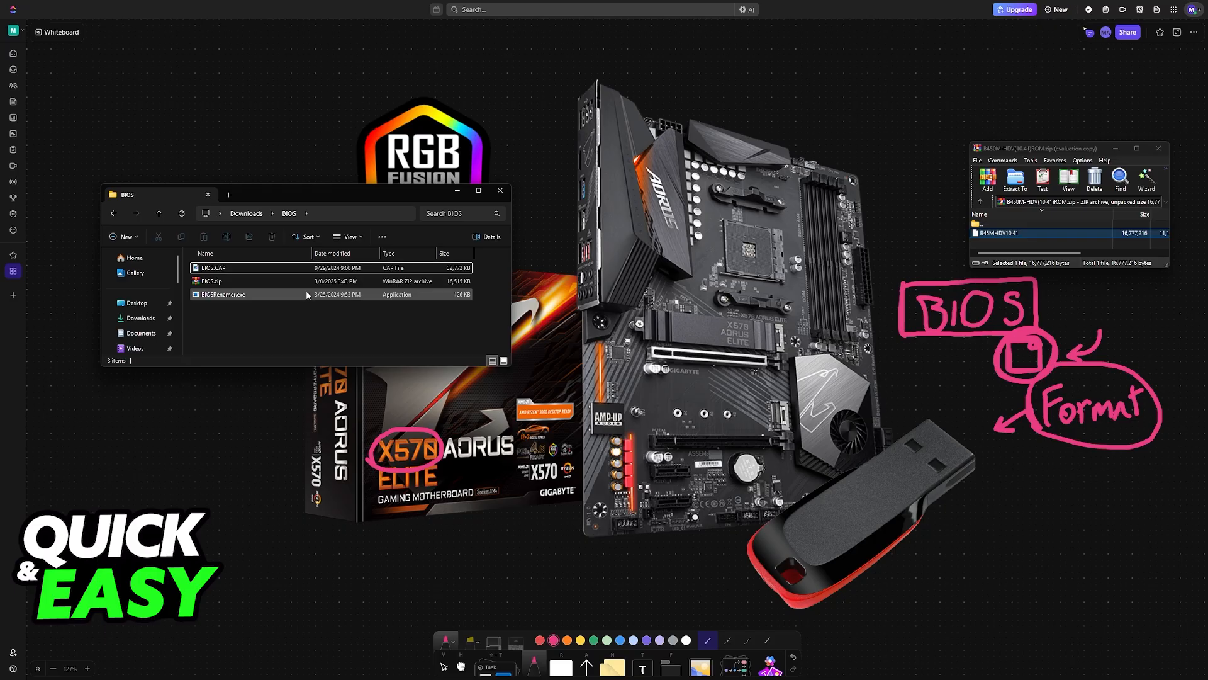
left_click(500, 190)
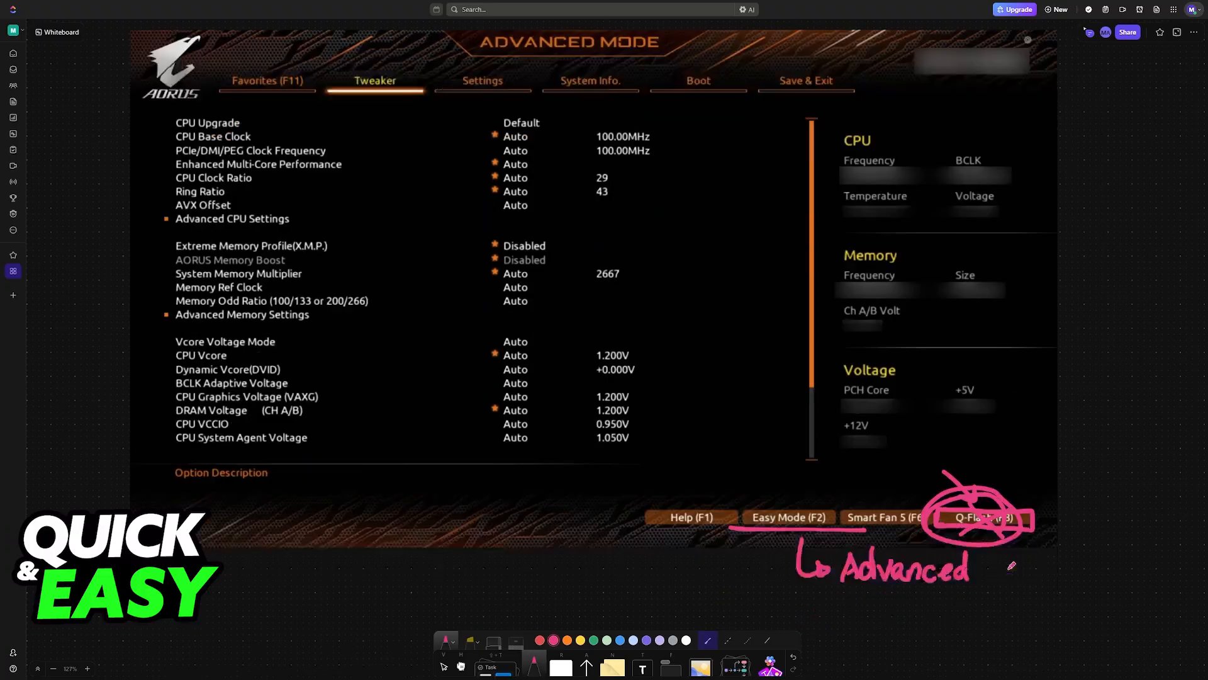
Step: Advance to the Q-Flash utility screenshot at its File selection step
left_click(979, 517)
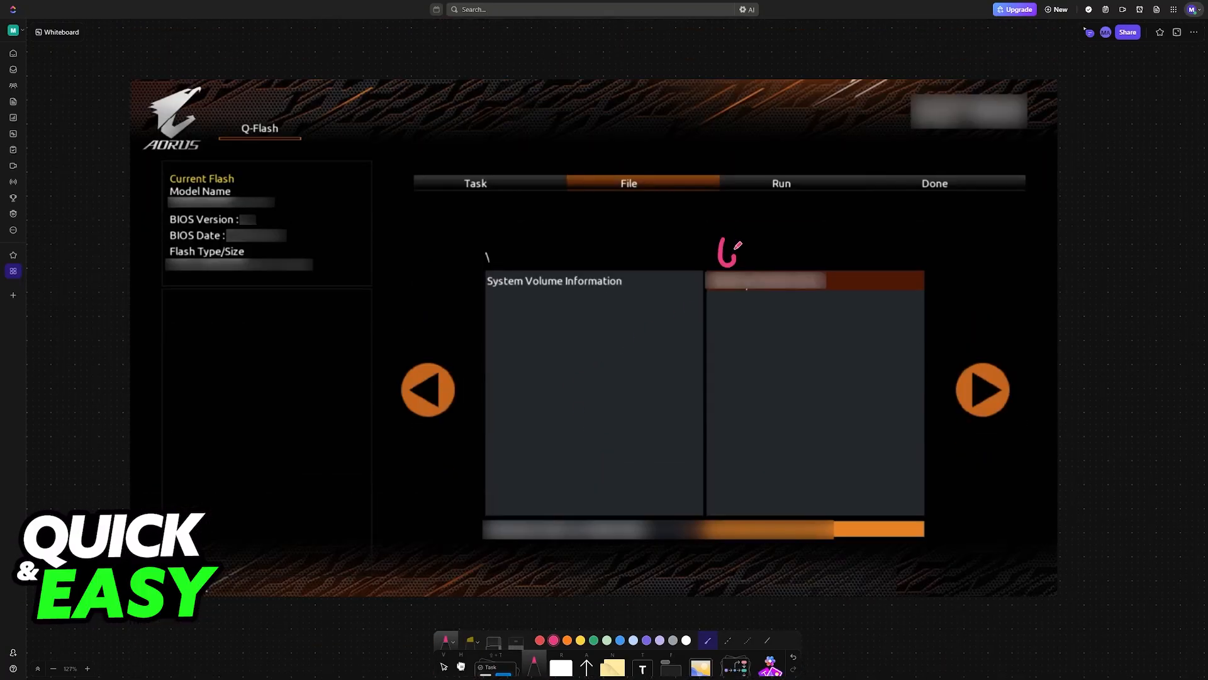